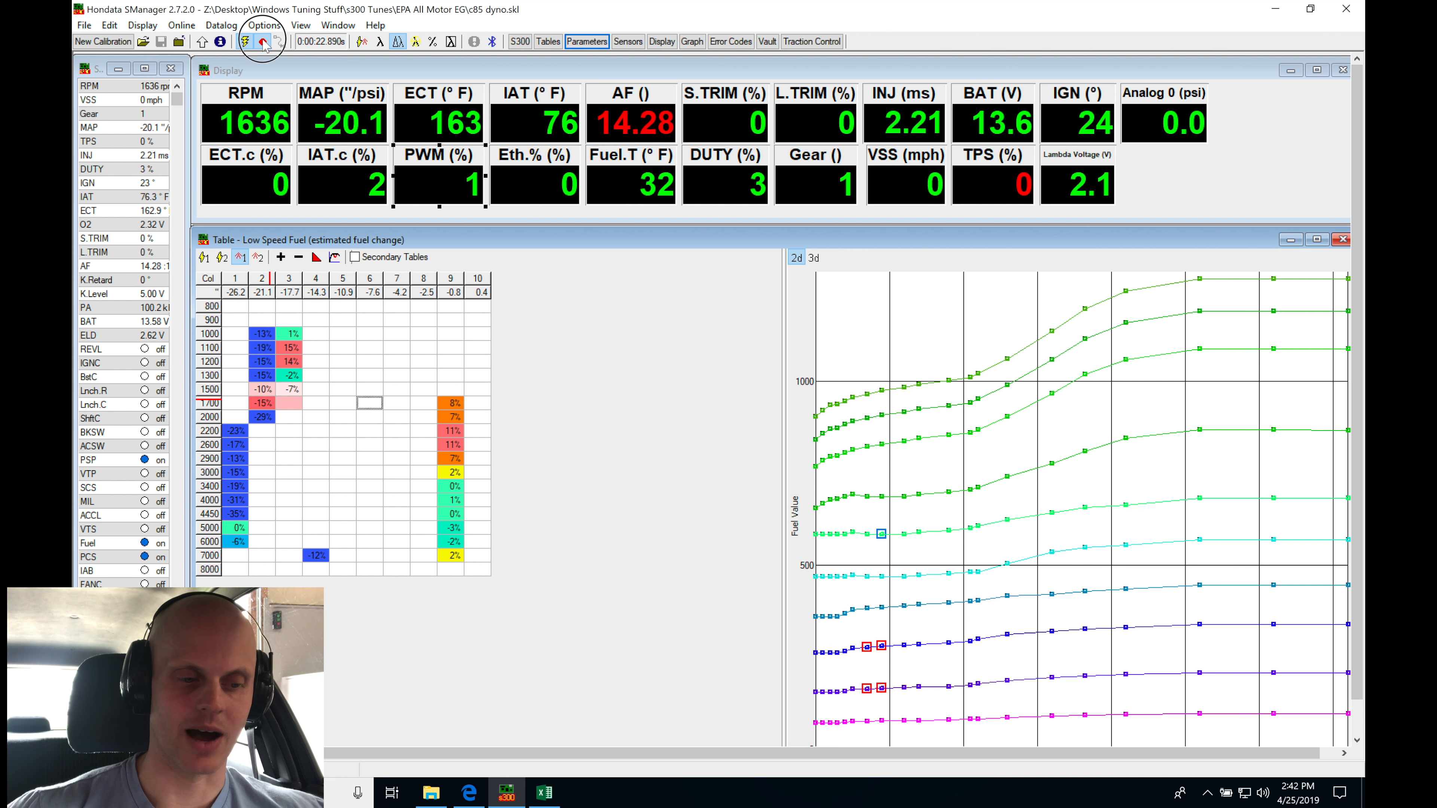
pyautogui.moveTo(265, 42)
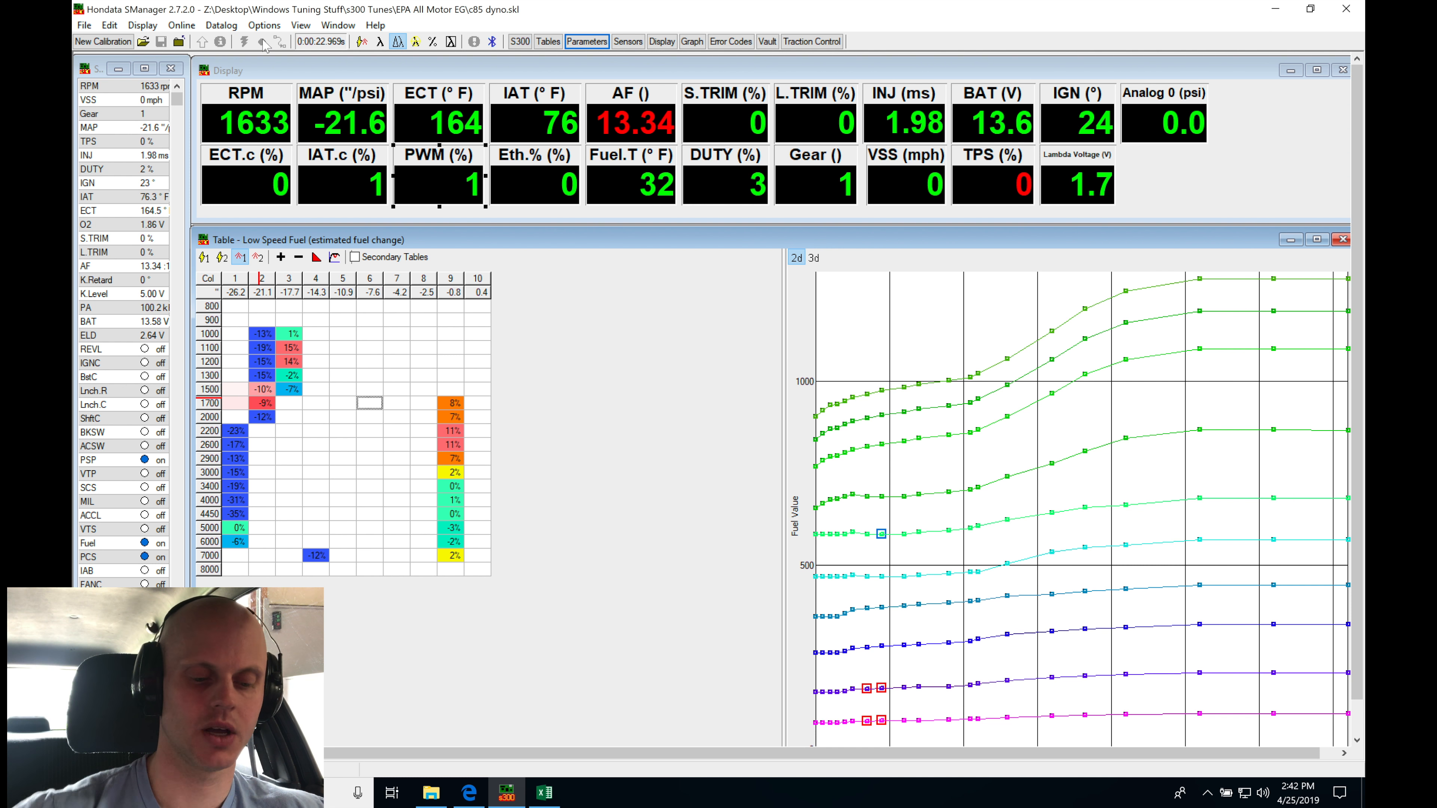
pyautogui.moveTo(464, 497)
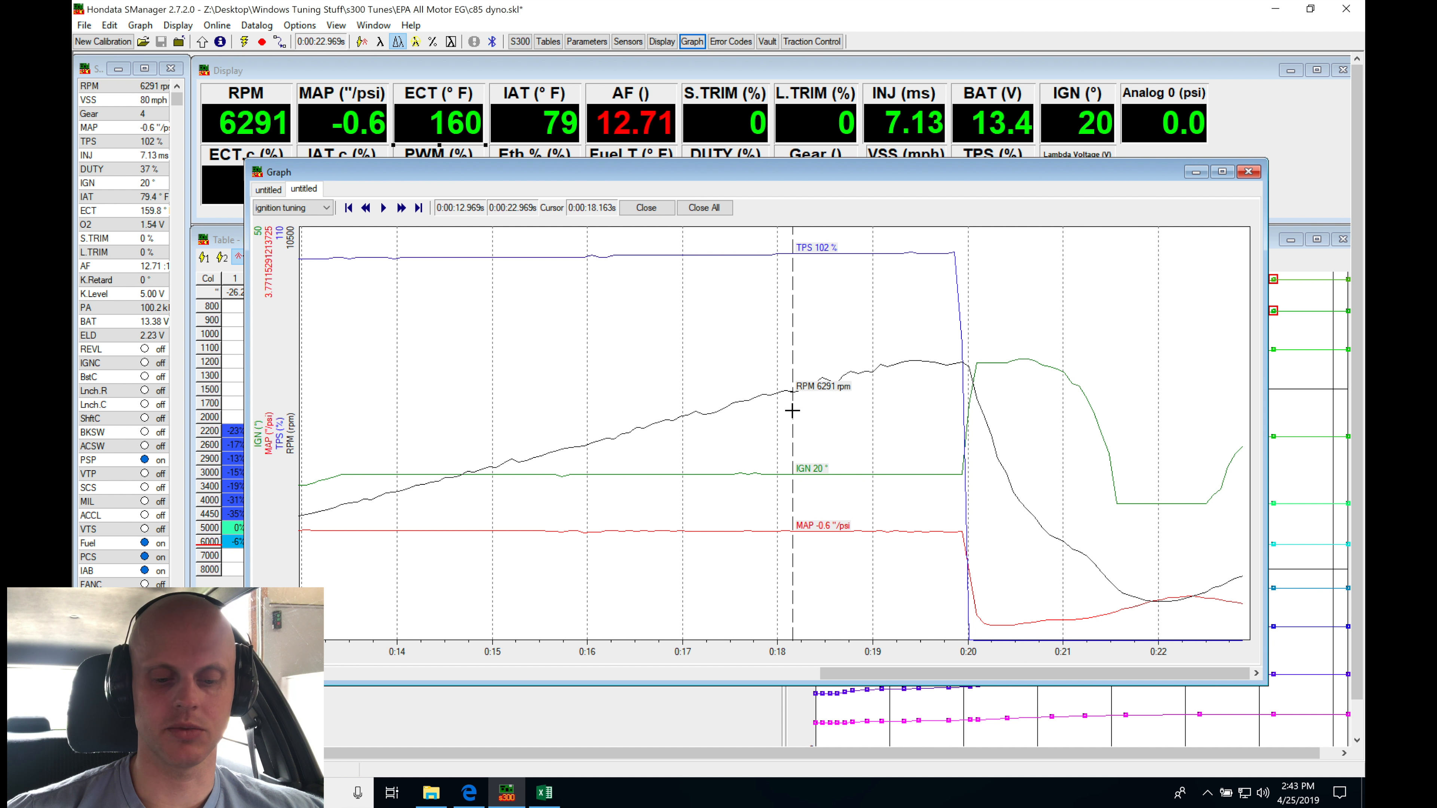
# - Choose the 'fuel tuning' graph layout to plot injector, duty and air/fuel traces
pyautogui.click(326, 208)
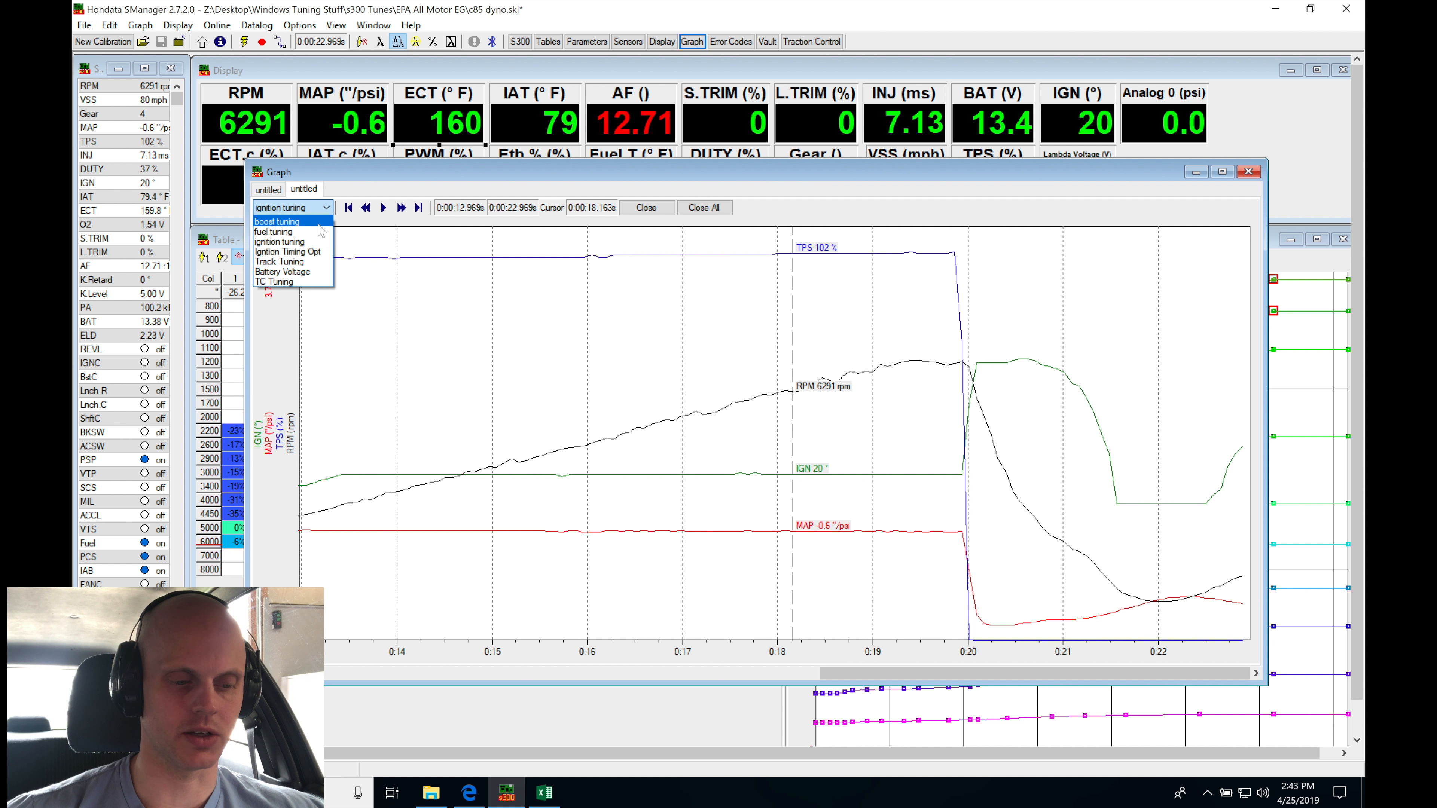
pyautogui.click(274, 232)
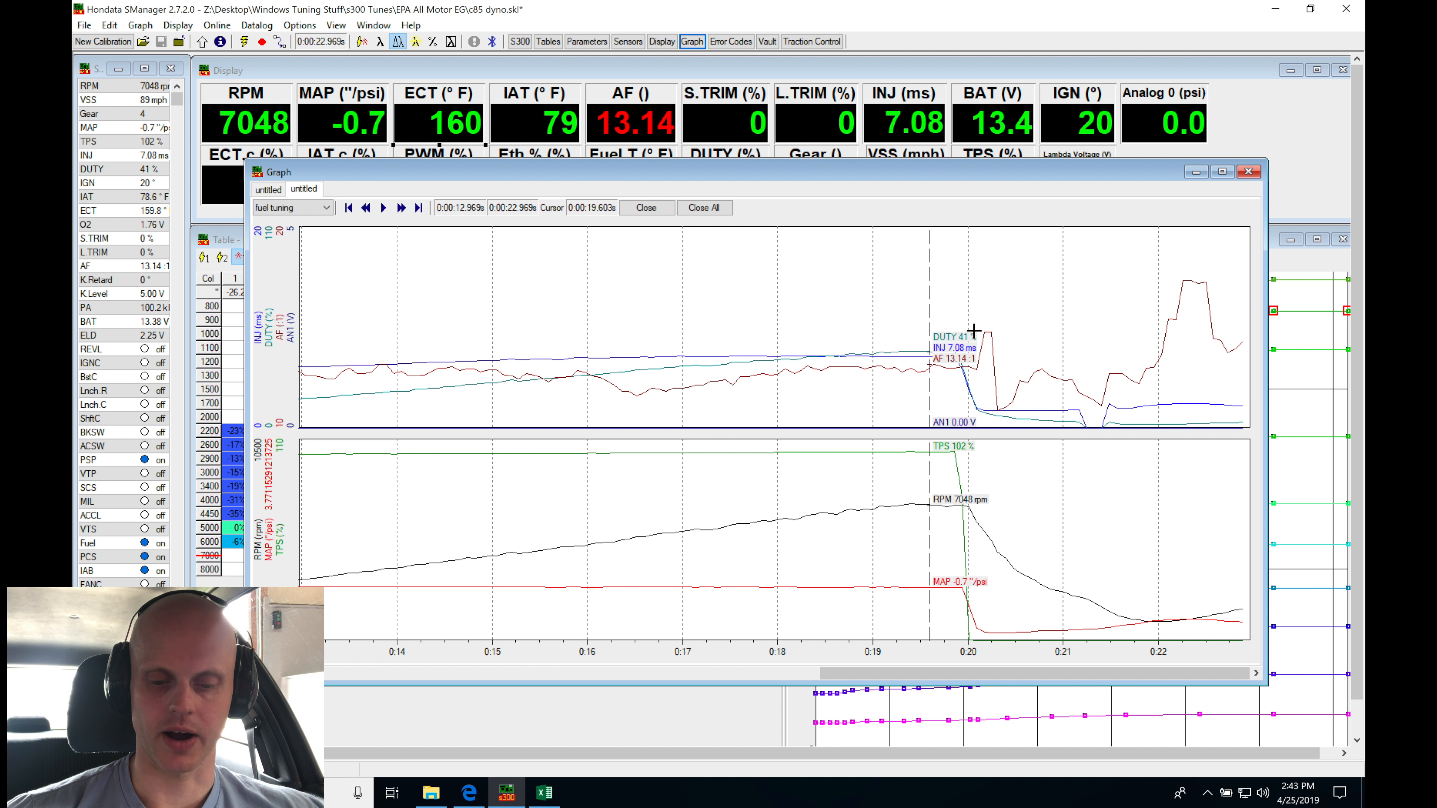
pyautogui.moveTo(990, 347)
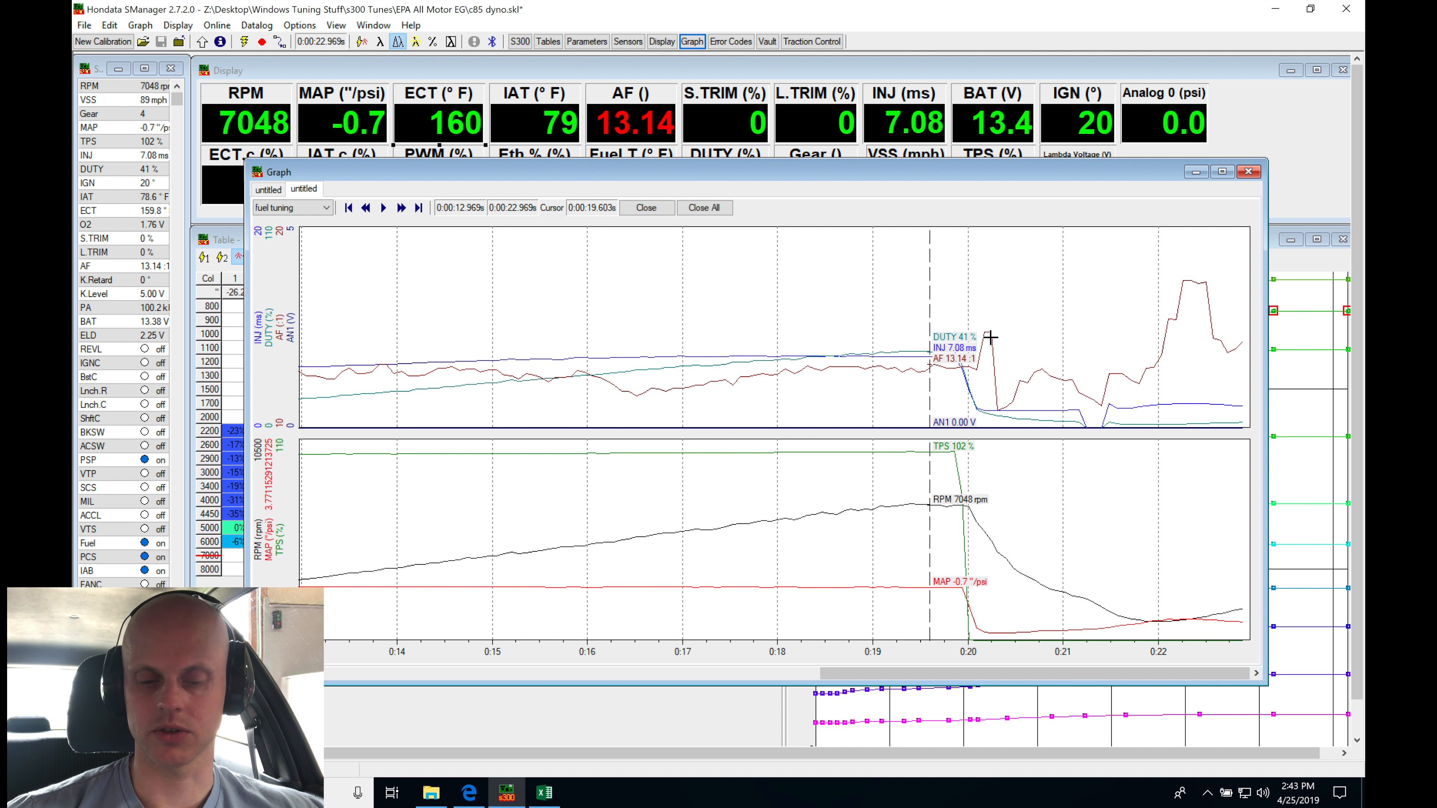
pyautogui.moveTo(945, 381)
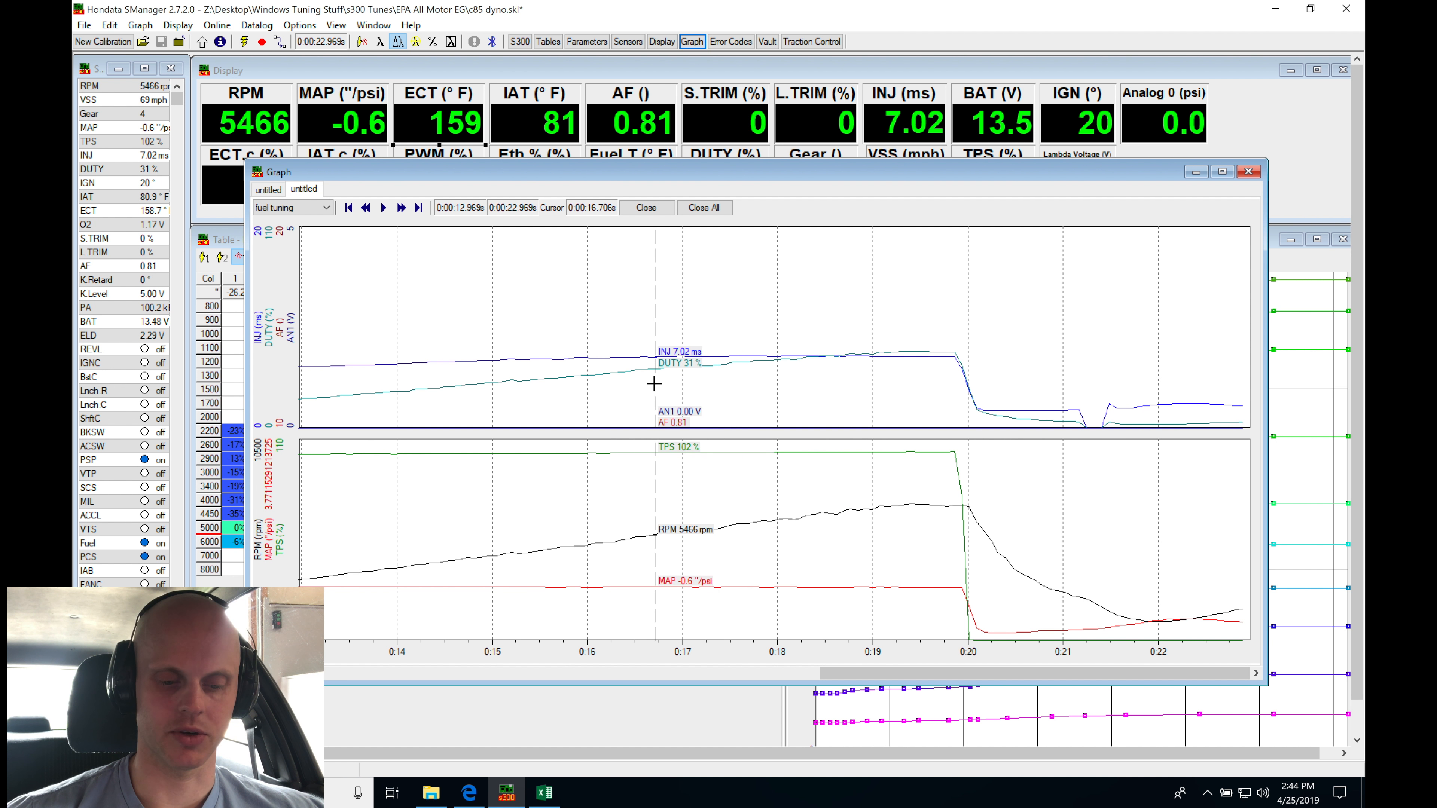
pyautogui.moveTo(794, 376)
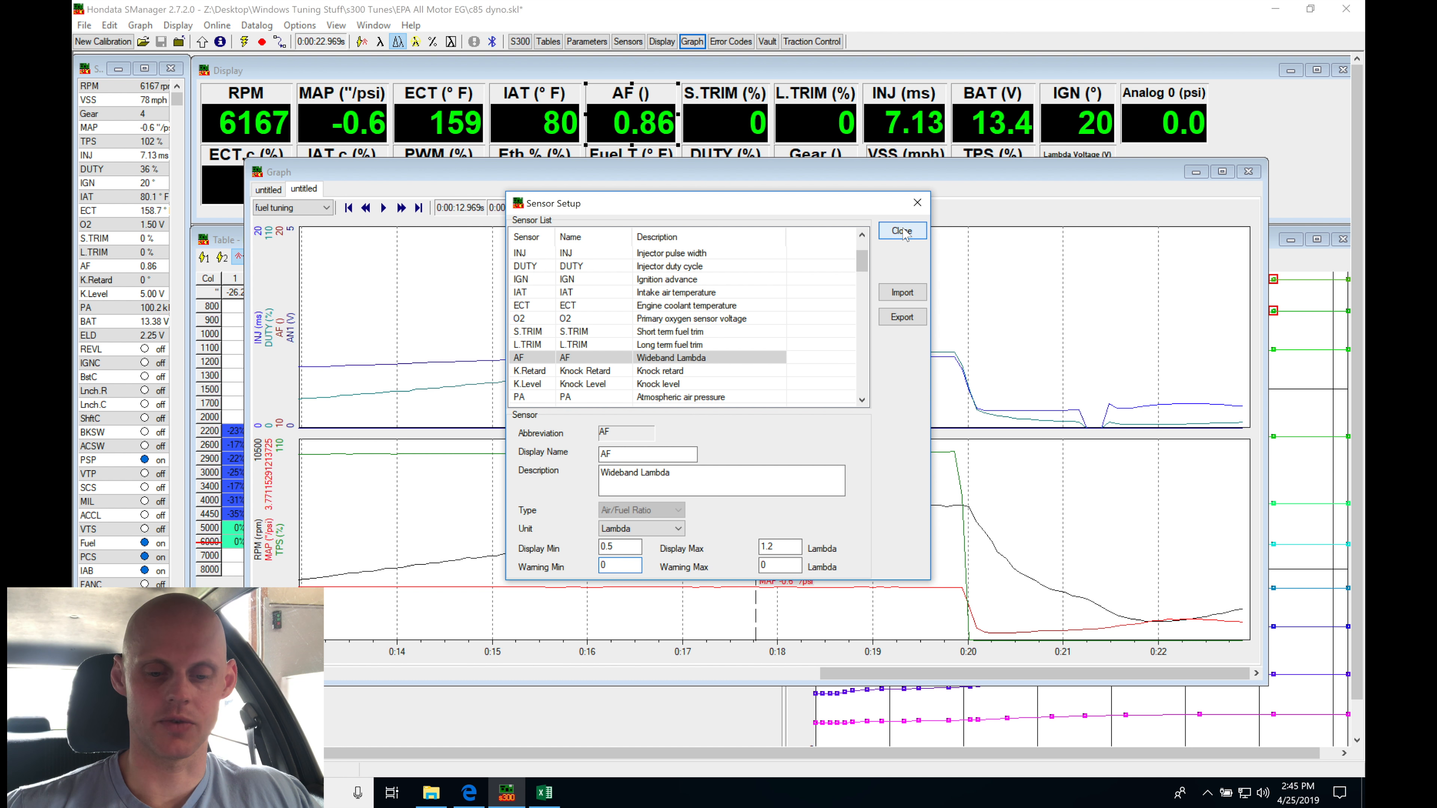
# - Apply the AF display scale of 0.5 to 1.2 lambda and close Sensor Setup
pyautogui.click(903, 231)
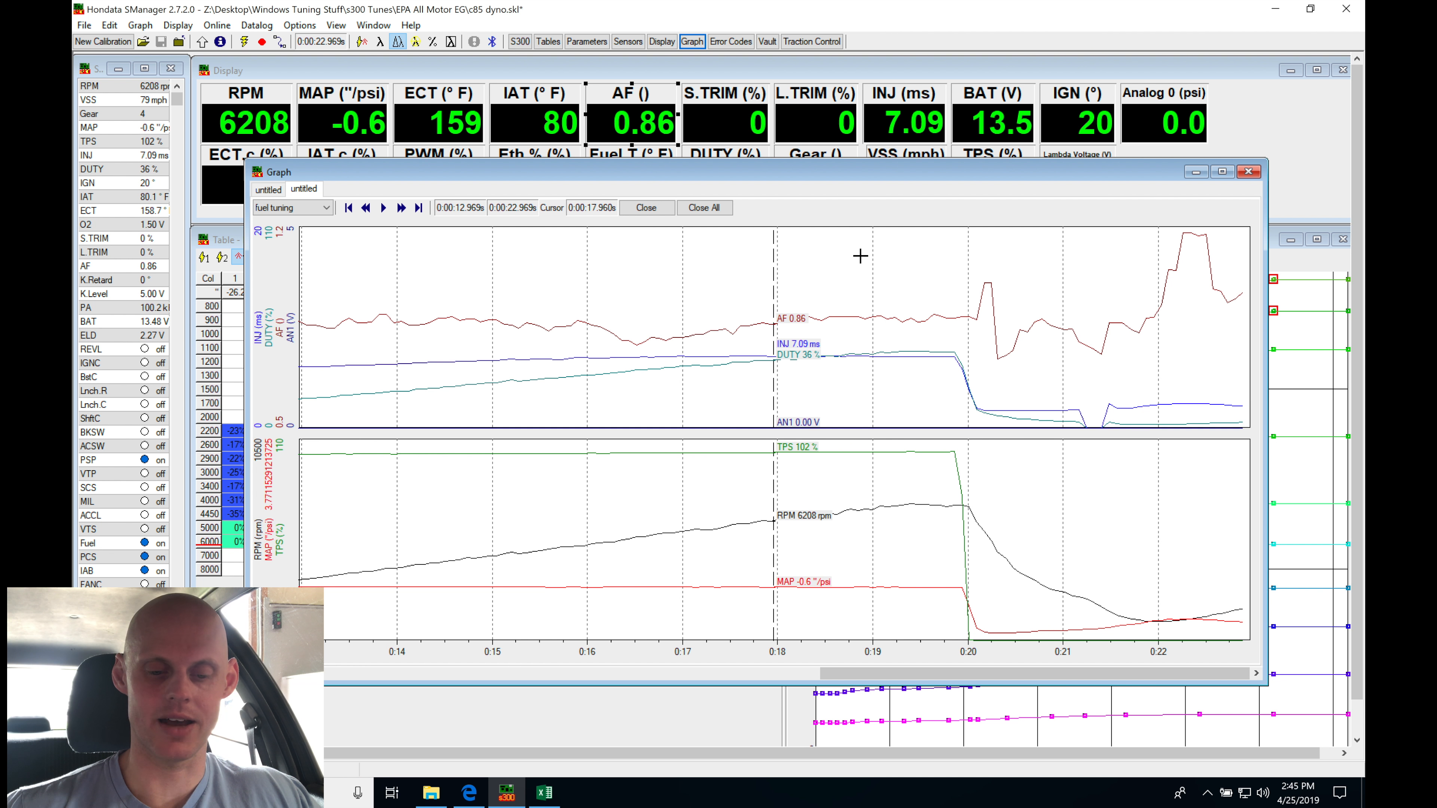
pyautogui.moveTo(850, 360)
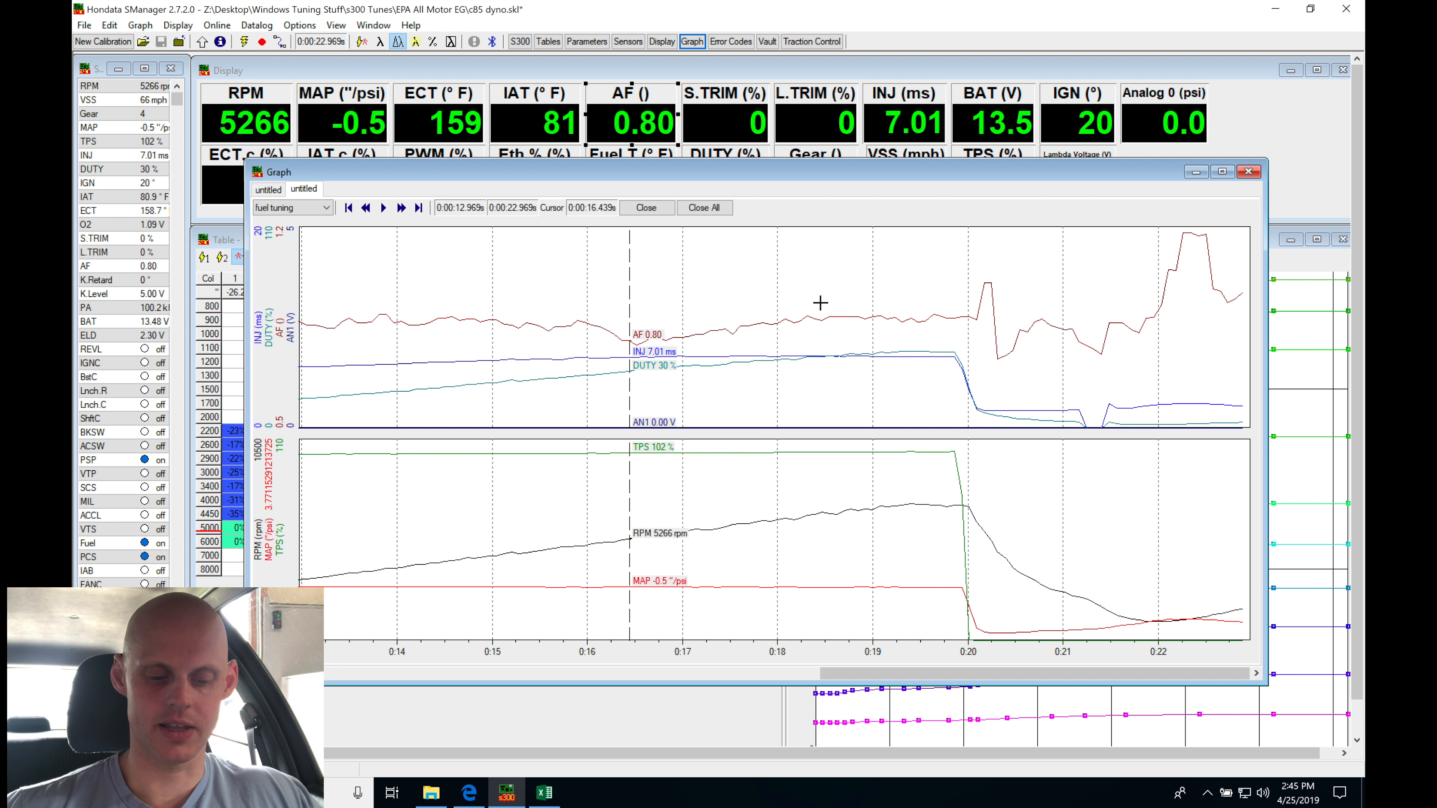
# - Close the Graph window to return to the Low Speed Fuel table and its overlay
pyautogui.click(1248, 171)
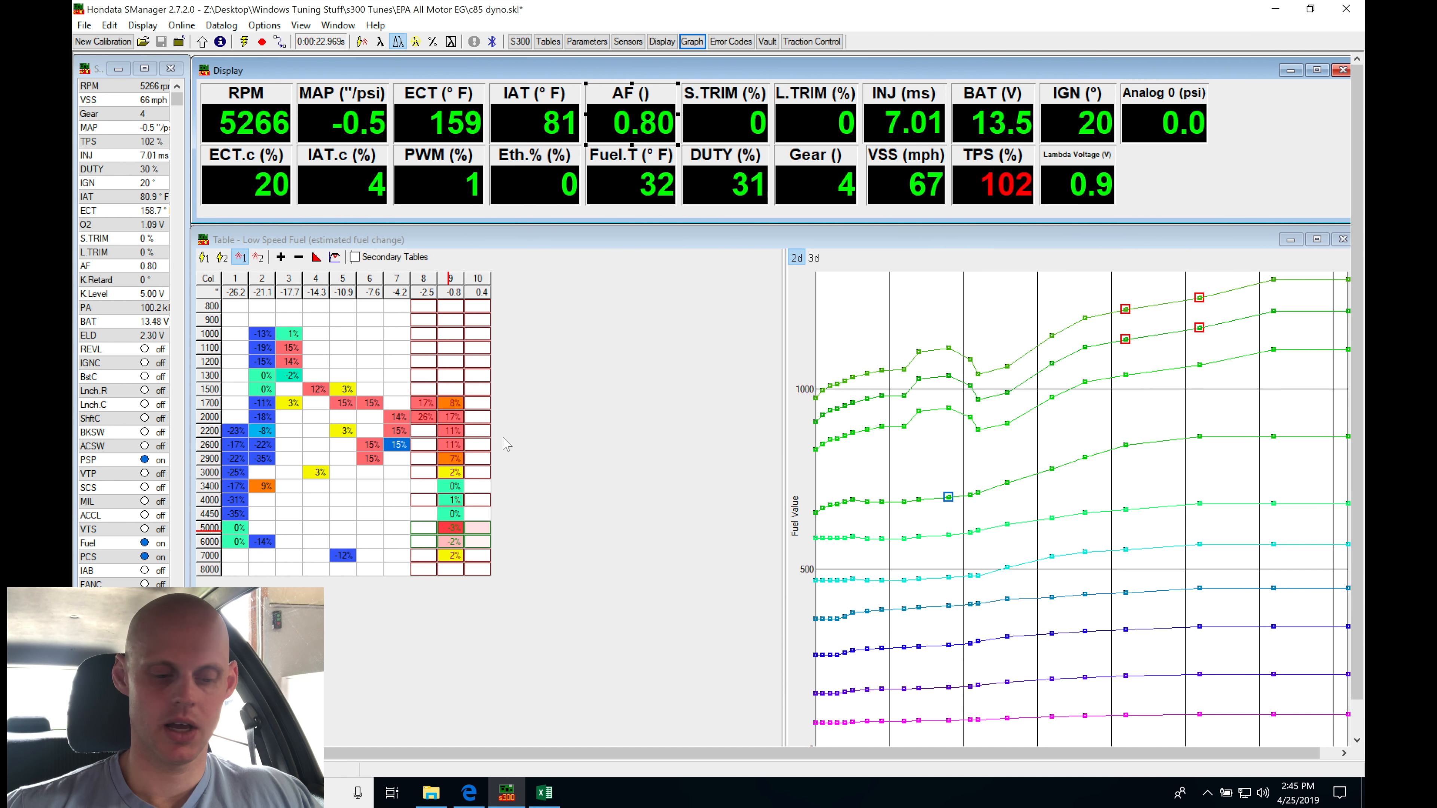